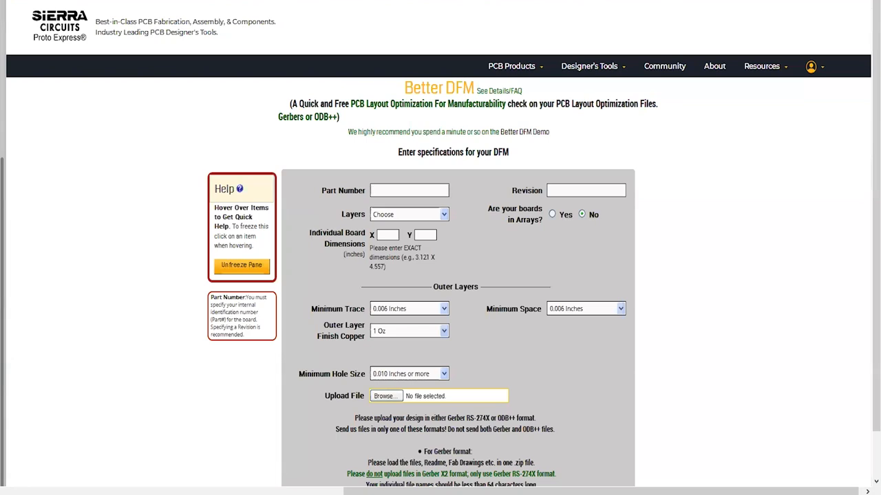
{"action": "mouse_move", "coordinate": [377, 319]}
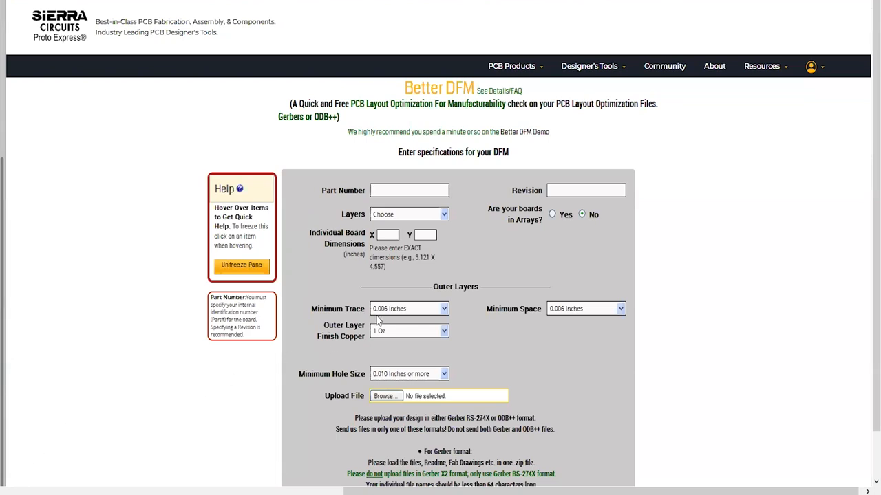
{"action": "mouse_move", "coordinate": [432, 282]}
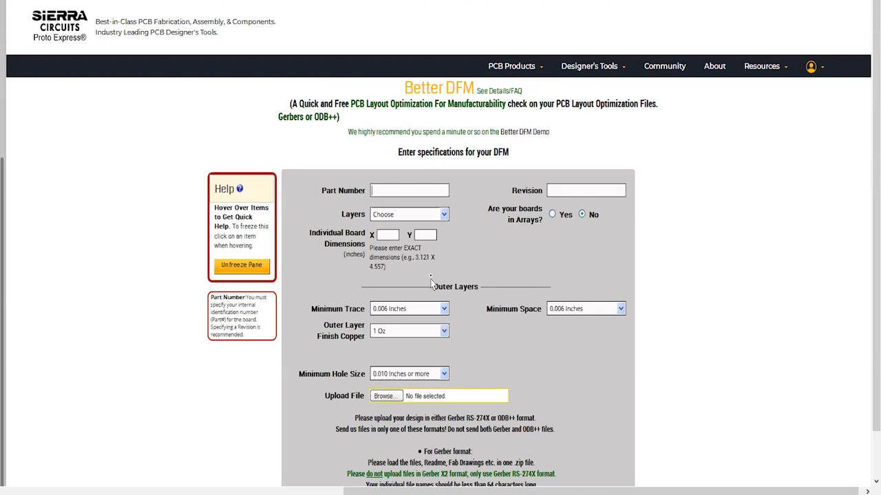
Enter part number 'test', revision 1 and a 4-layer board
{"action": "type", "text": "test"}
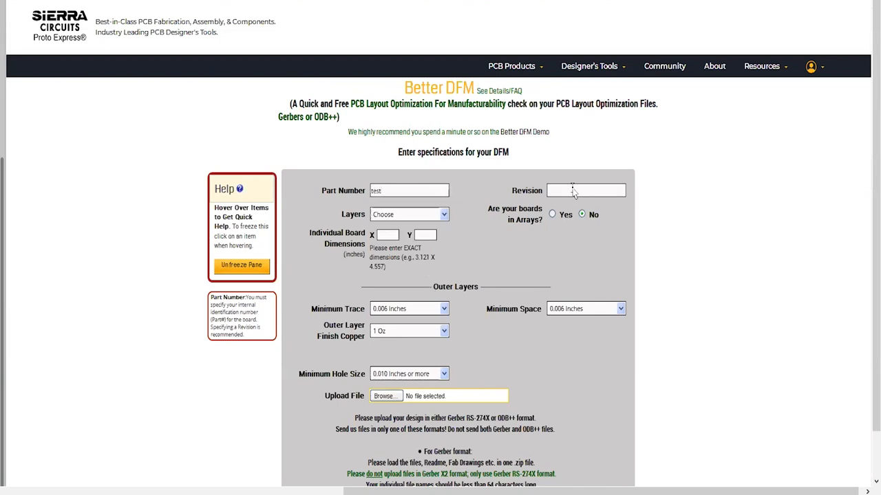
{"action": "left_click", "coordinate": [409, 214]}
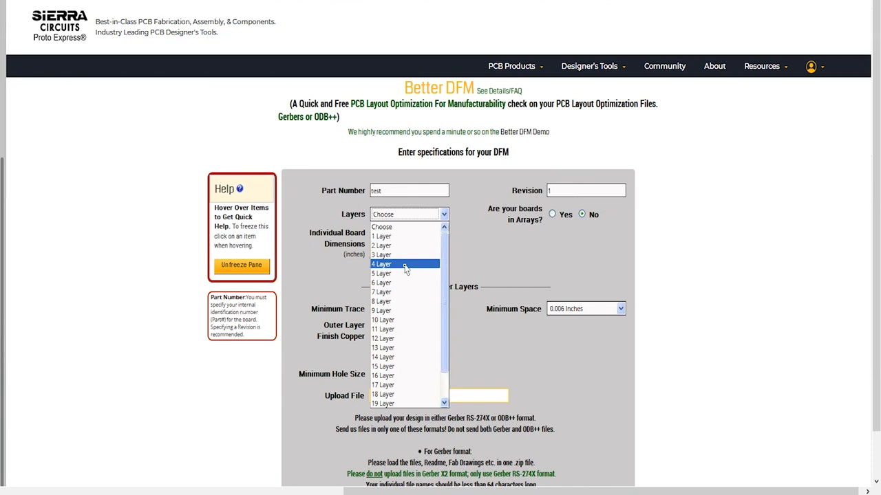
{"action": "left_click", "coordinate": [382, 264]}
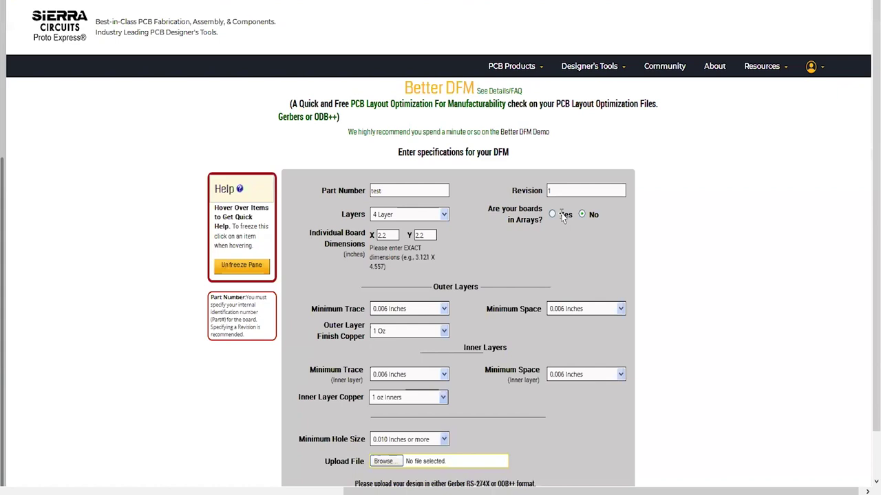
Set board dimensions, arrays to No and minimum hole size 0.004 inches
{"action": "left_click", "coordinate": [550, 215]}
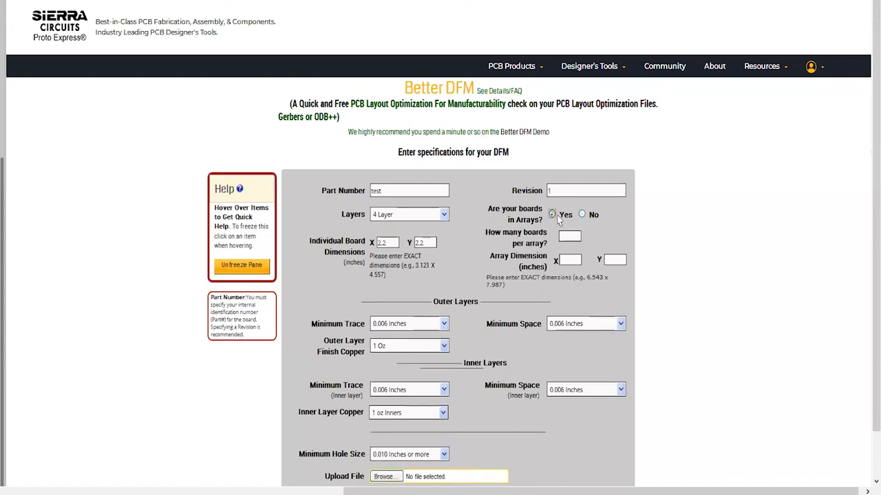
{"action": "left_click", "coordinate": [582, 215]}
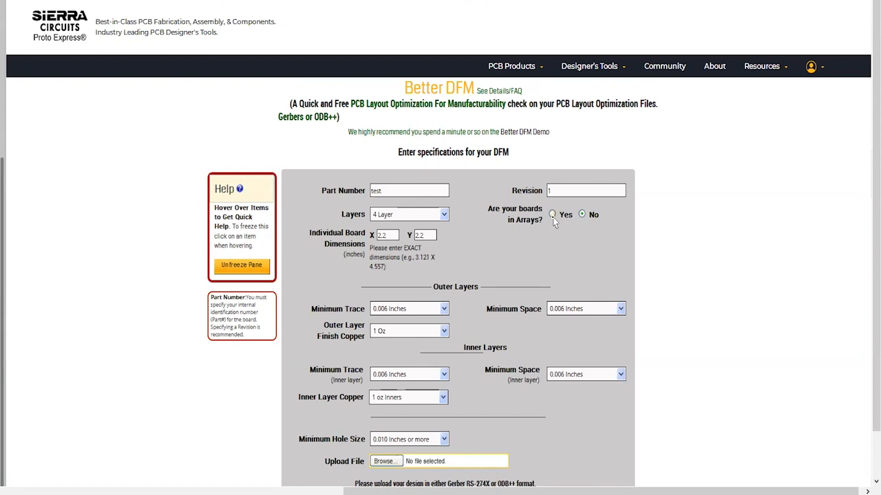
{"action": "left_click", "coordinate": [552, 215]}
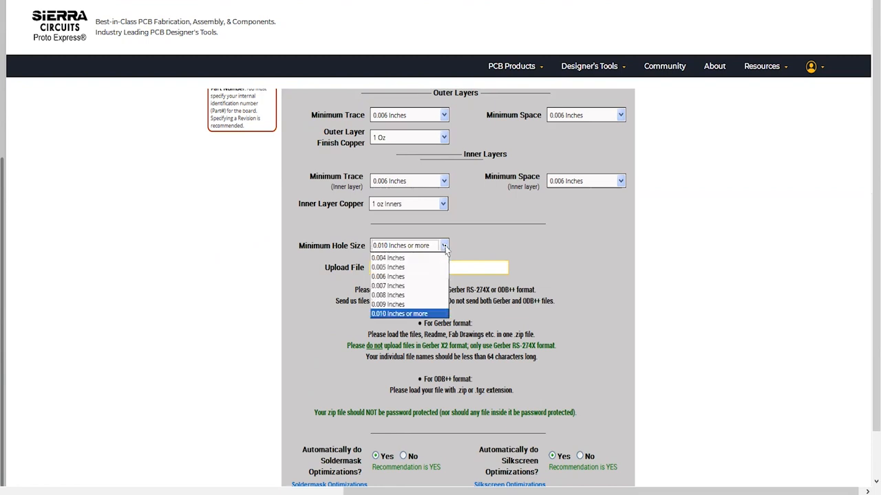
{"action": "mouse_move", "coordinate": [388, 258]}
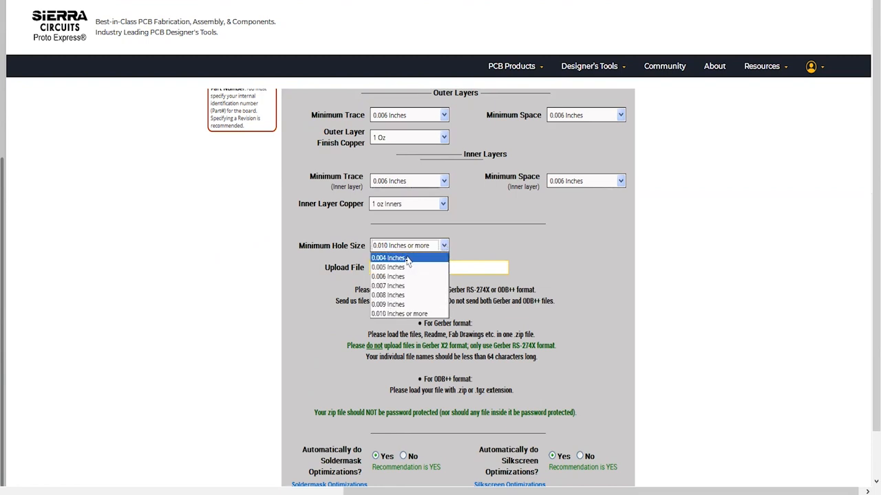
{"action": "left_click", "coordinate": [390, 257]}
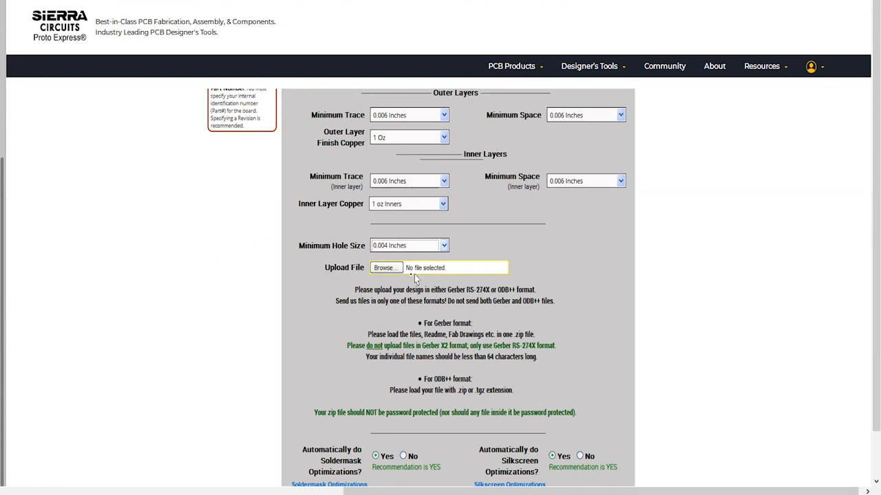
Attach the Gerber zip file to the design upload field
{"action": "left_click", "coordinate": [386, 266]}
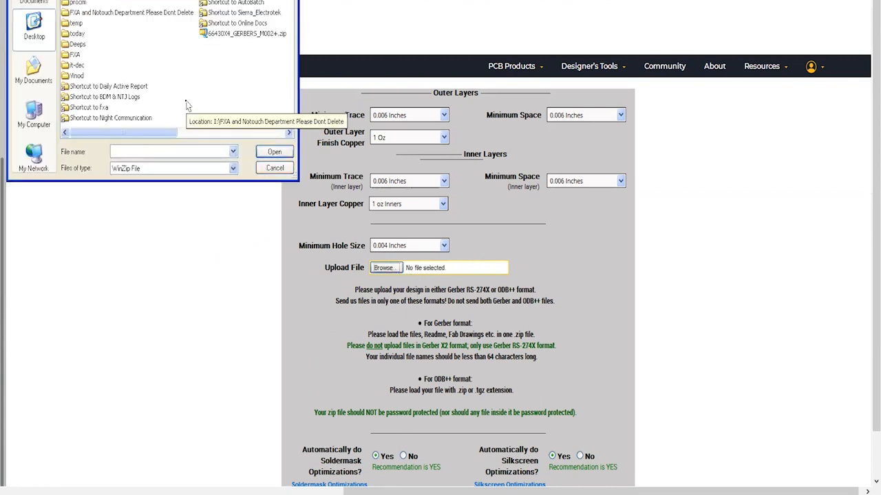
{"action": "mouse_move", "coordinate": [118, 53]}
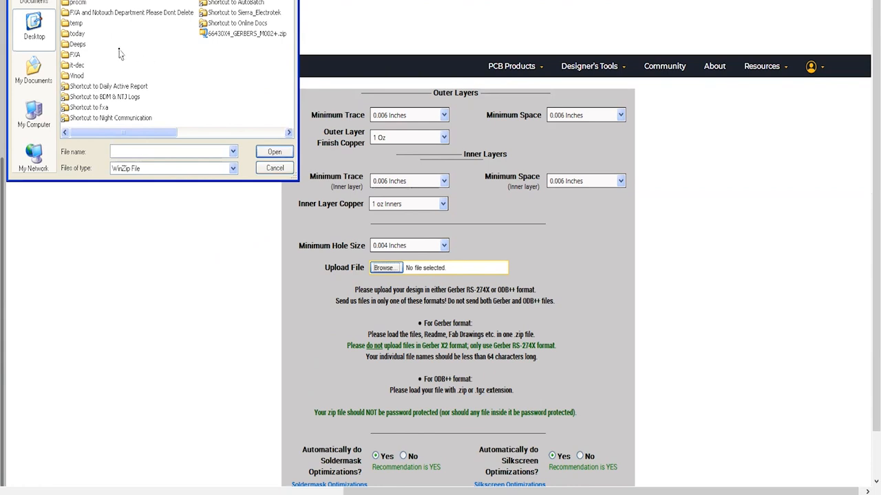
{"action": "mouse_move", "coordinate": [237, 44]}
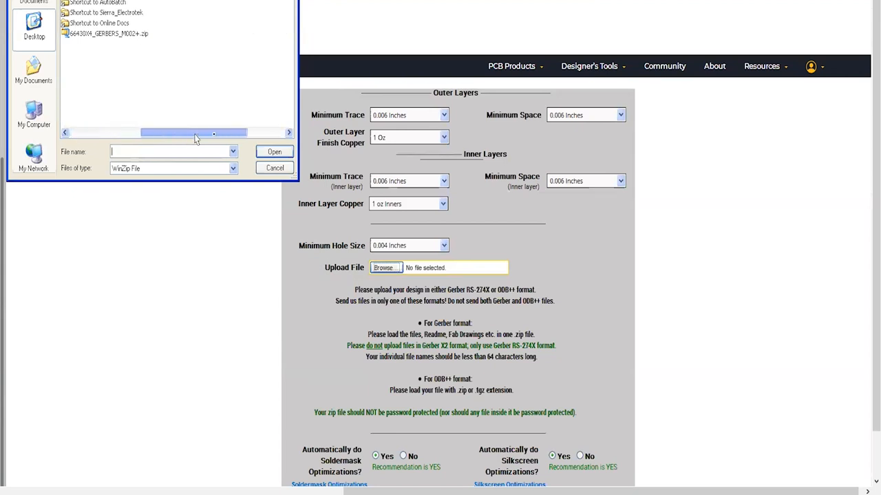
{"action": "left_click", "coordinate": [273, 151]}
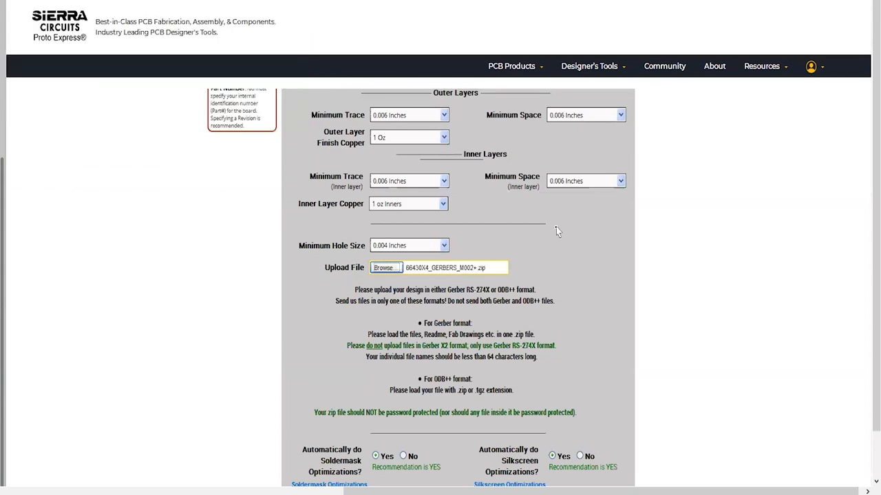
Choose 'I only need Better DFM report' and run the Better DFM check
{"action": "scroll", "scroll_direction": "down", "scroll_amount": 3}
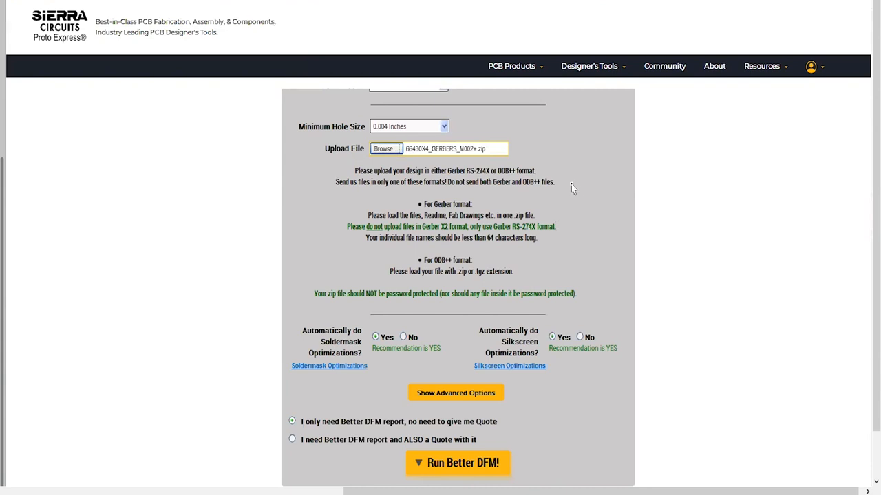
{"action": "mouse_move", "coordinate": [309, 338]}
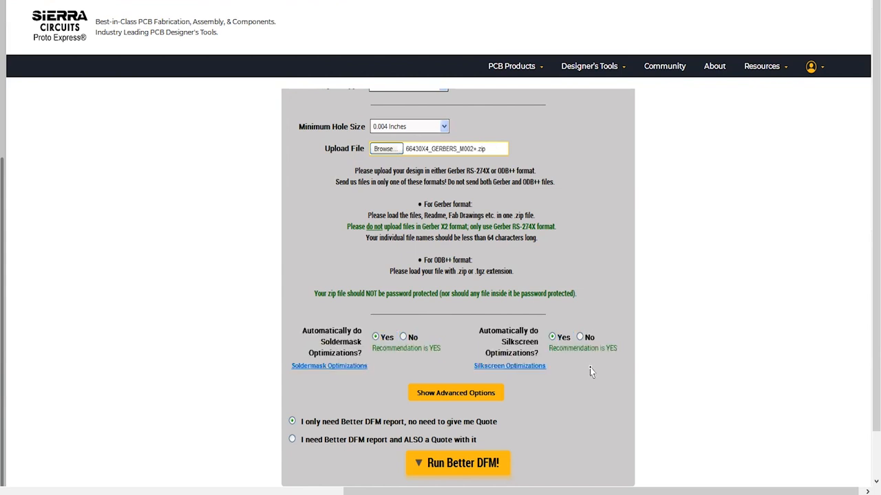
{"action": "mouse_move", "coordinate": [578, 366]}
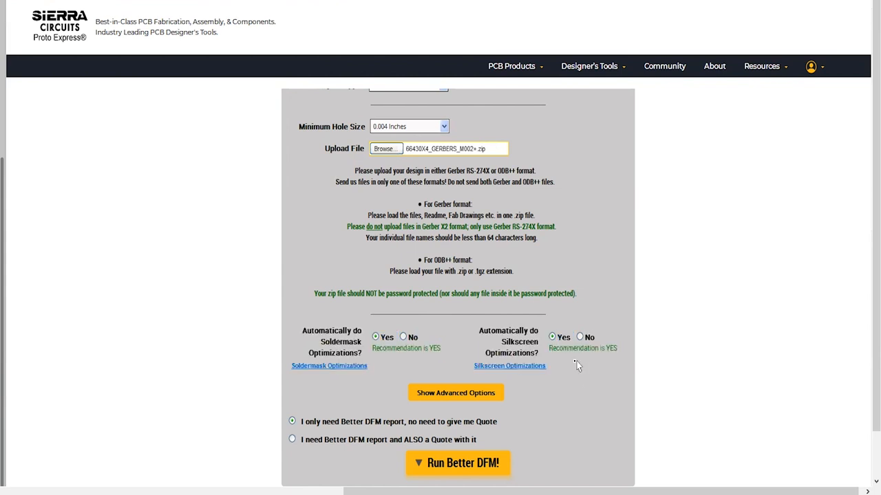
{"action": "scroll", "scroll_direction": "down", "scroll_amount": 3}
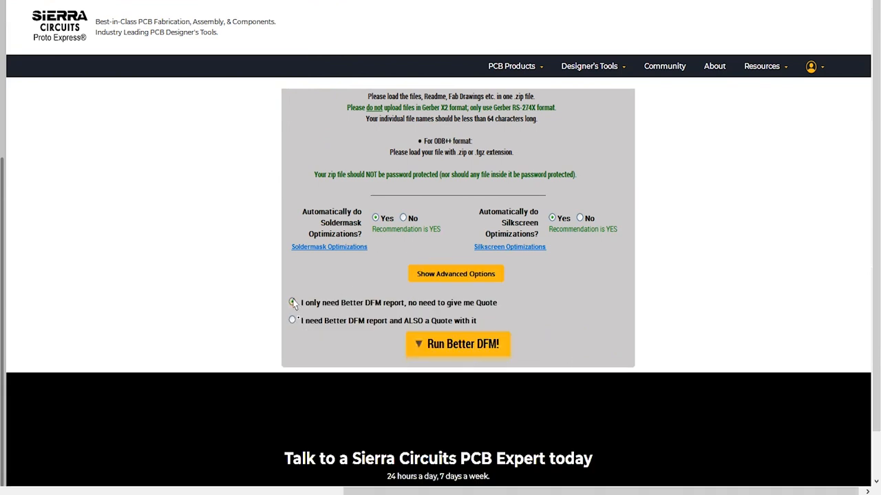
{"action": "left_click", "coordinate": [292, 303]}
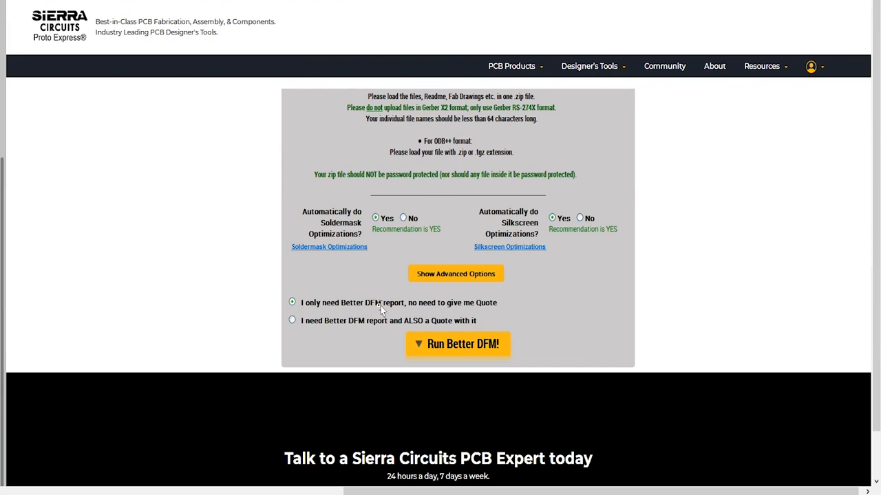
{"action": "mouse_move", "coordinate": [457, 344]}
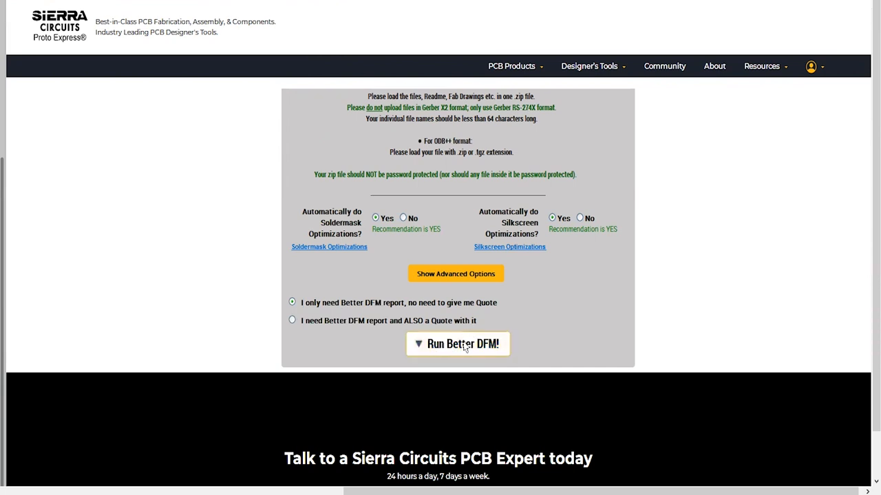
{"action": "left_click", "coordinate": [457, 344]}
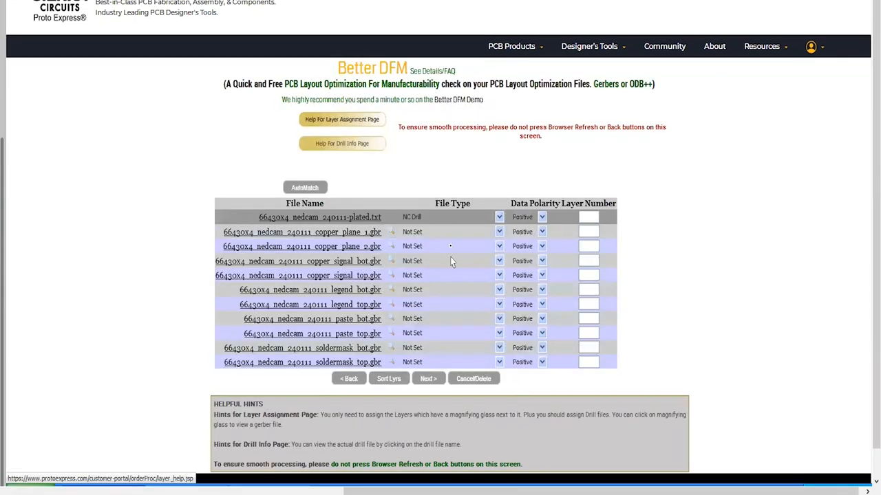
{"action": "mouse_move", "coordinate": [446, 156]}
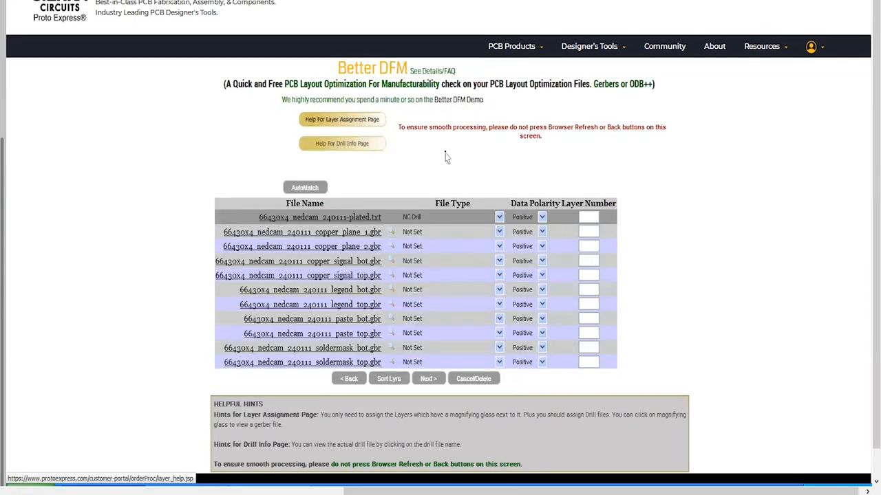
AutoMatch file types, set both inner planes Negative and sort files by stackup
{"action": "left_click", "coordinate": [305, 187]}
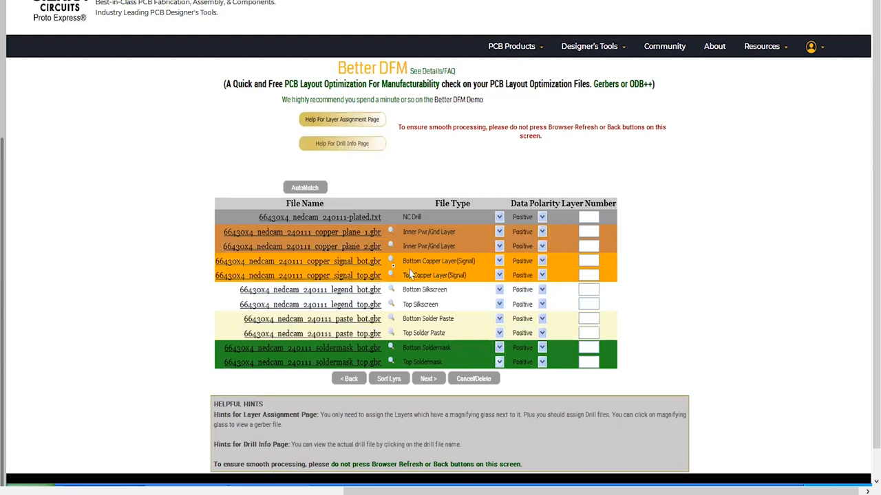
{"action": "left_click", "coordinate": [528, 231]}
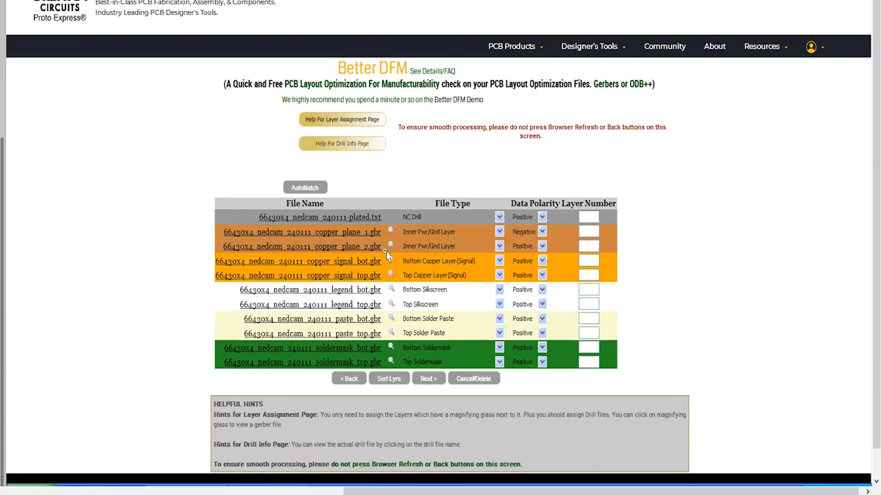
{"action": "left_click", "coordinate": [391, 246]}
{"action": "type", "text": "4"}
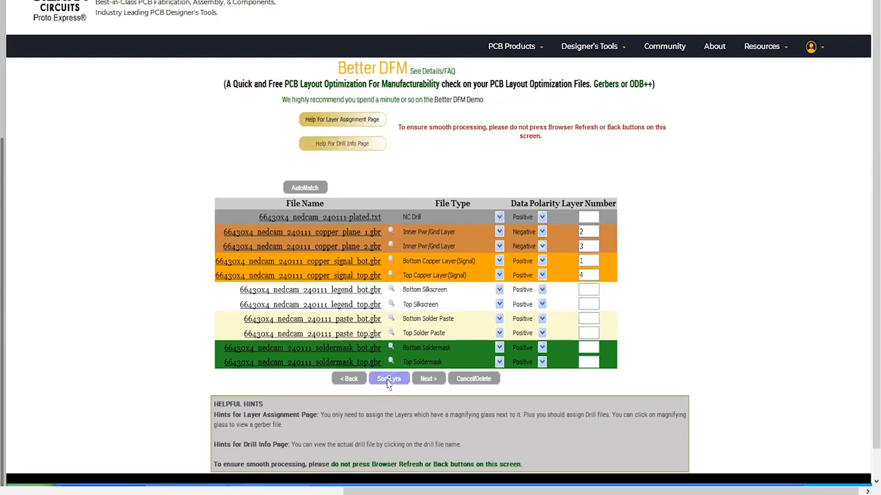
{"action": "left_click", "coordinate": [389, 379]}
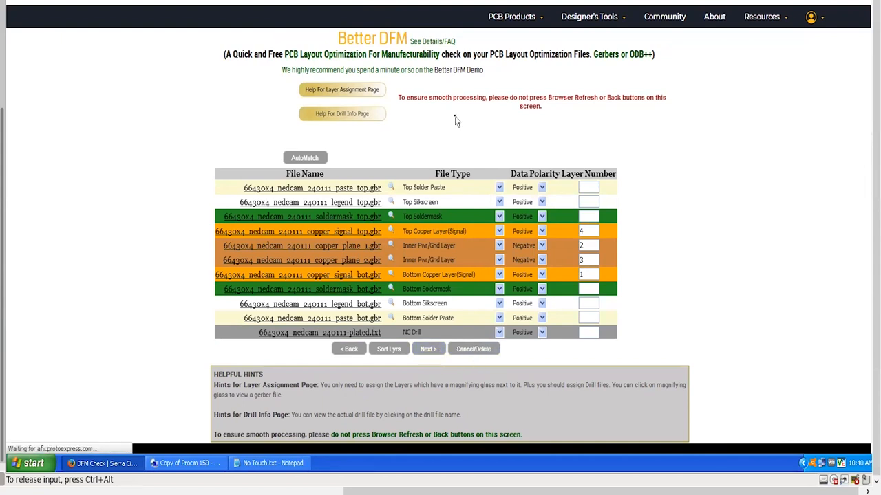
{"action": "mouse_move", "coordinate": [449, 124]}
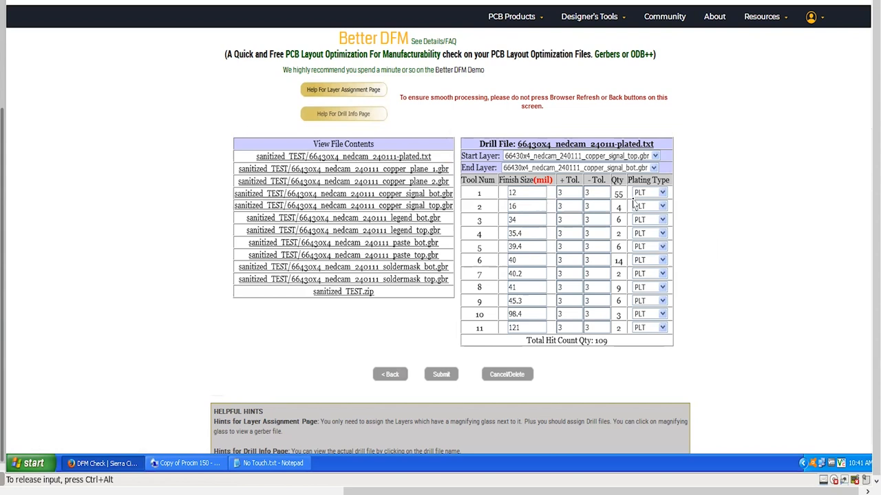
Set tool 2's plating type to VIA and submit the drill info to finish the upload
{"action": "left_click", "coordinate": [663, 193]}
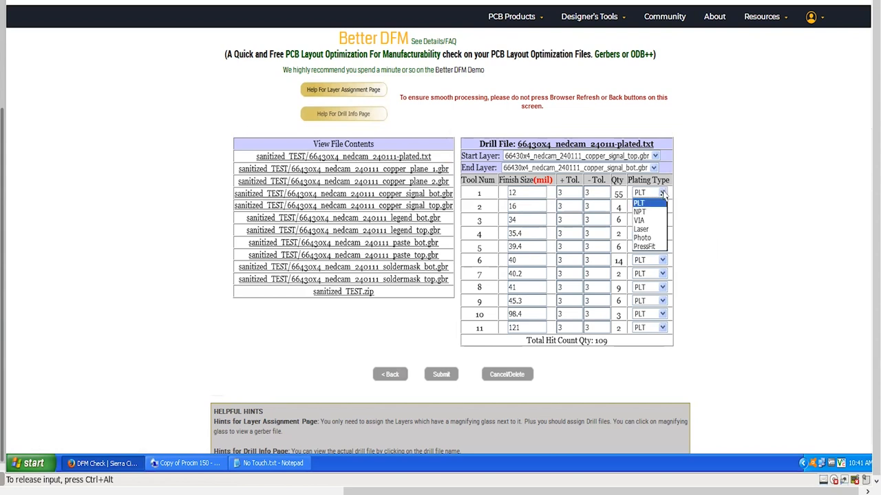
{"action": "left_click", "coordinate": [662, 193]}
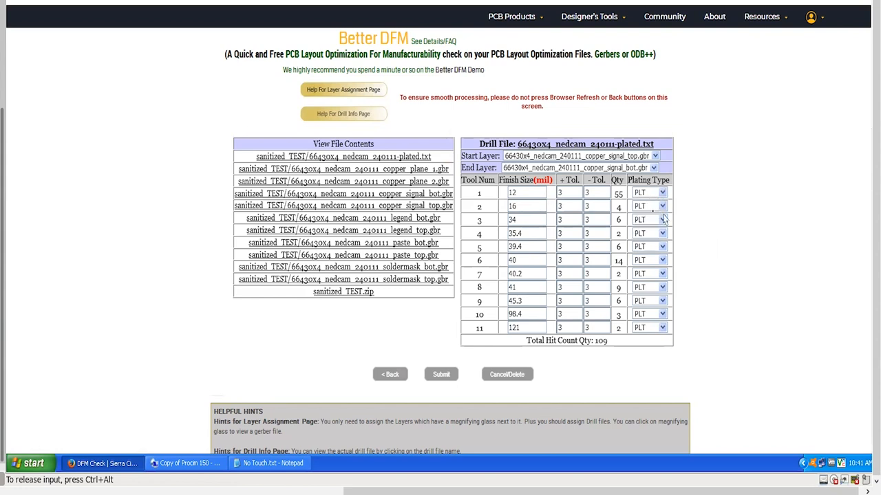
{"action": "left_click", "coordinate": [647, 193]}
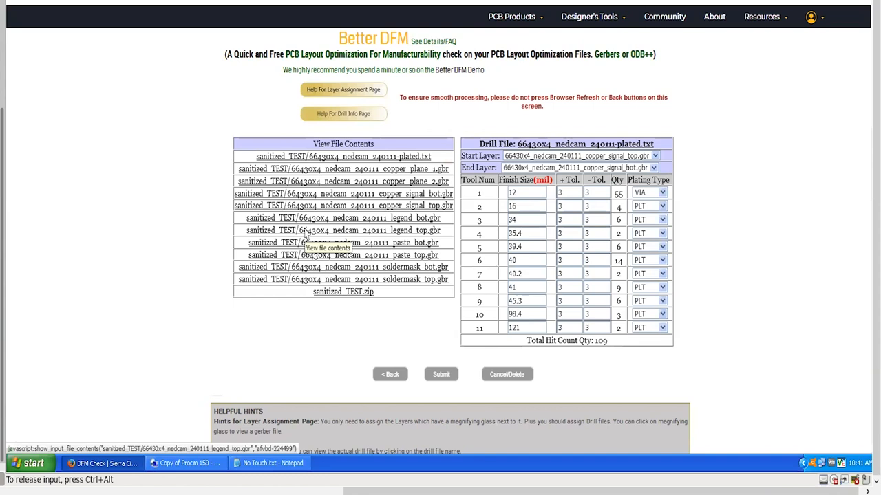
{"action": "left_click", "coordinate": [440, 374]}
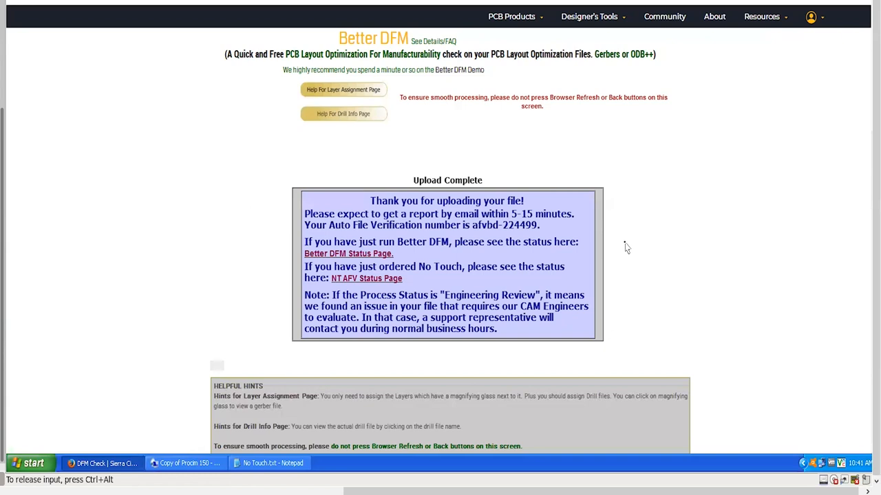
{"action": "mouse_move", "coordinate": [652, 162]}
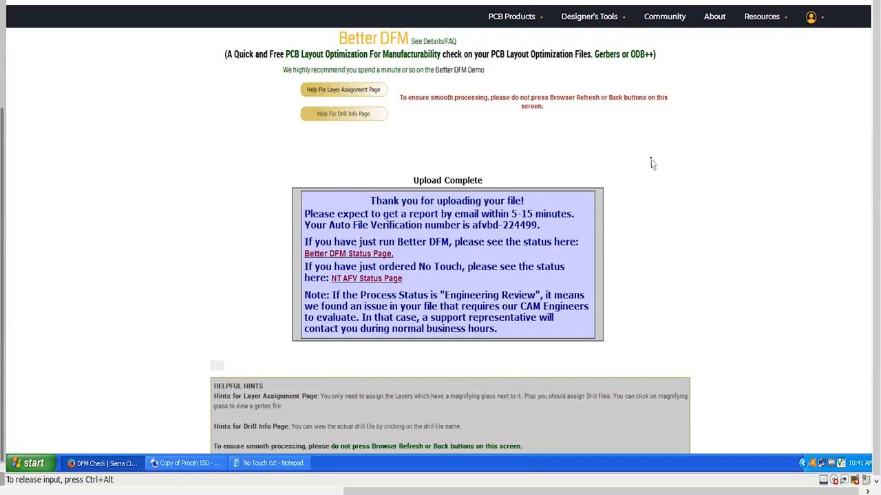